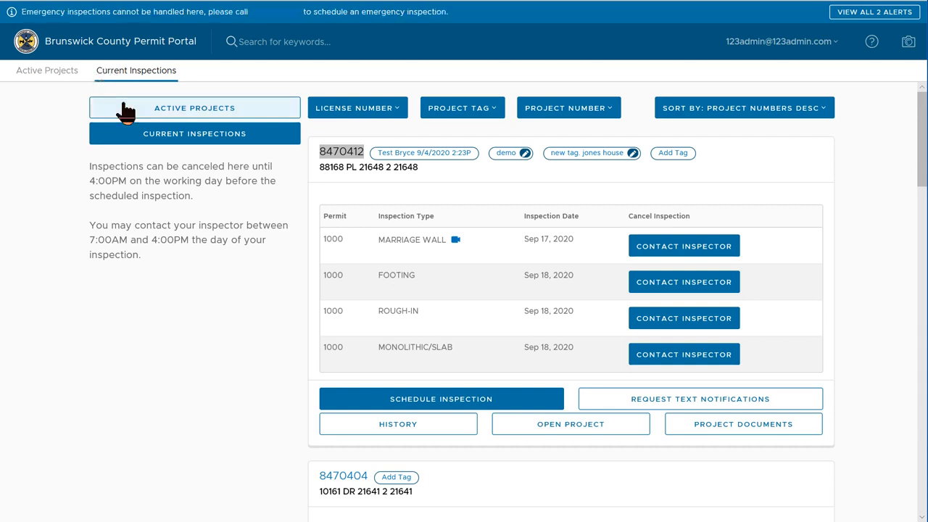
Step: Show the active projects list and request text notifications for project 8470412
{"action": "left_click", "coordinate": [194, 107]}
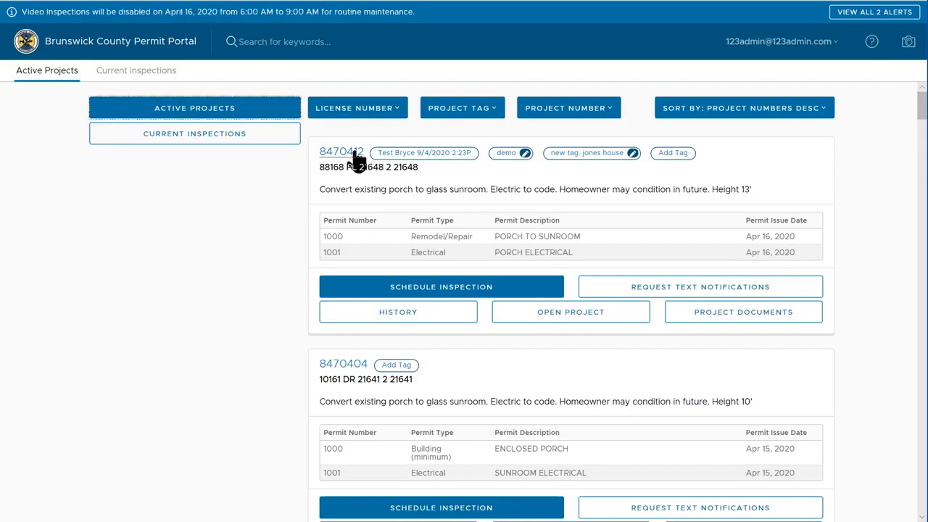
{"action": "mouse_move", "coordinate": [642, 277]}
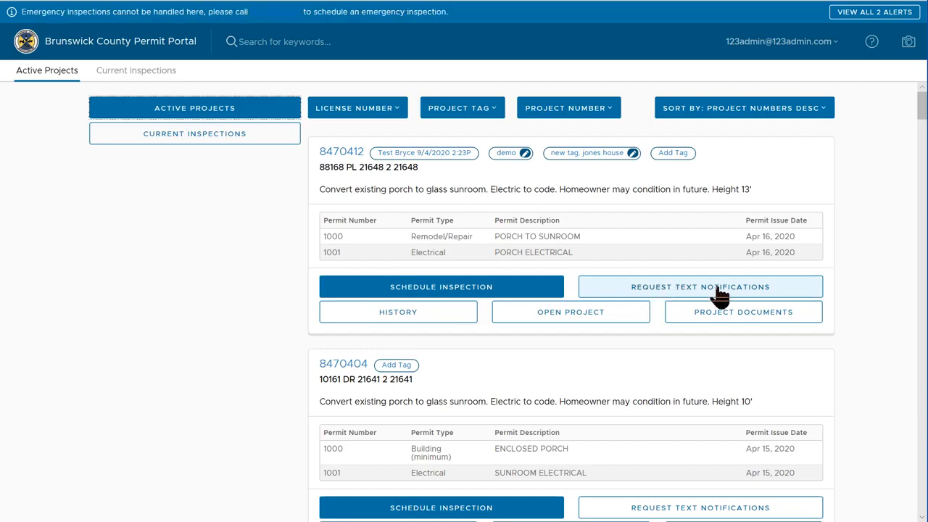
{"action": "left_click", "coordinate": [720, 286]}
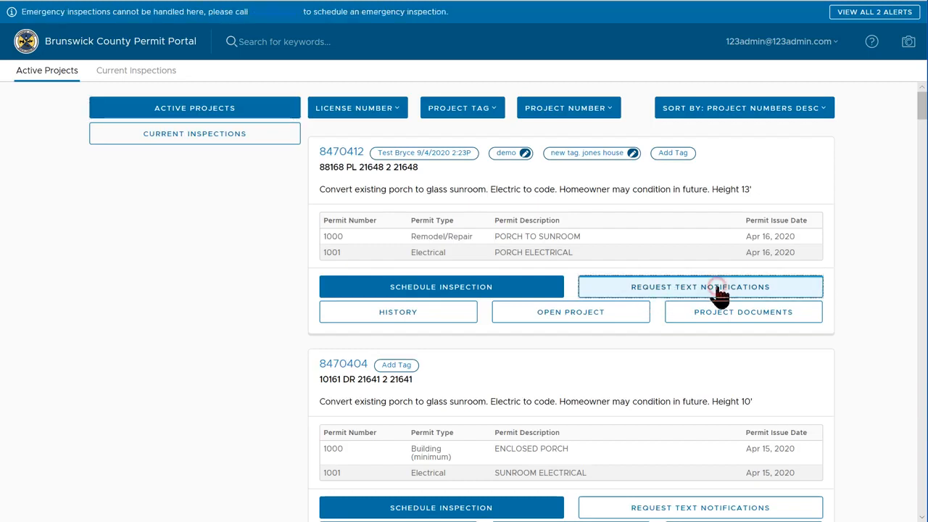
Step: Enter name 'User', company 'abc inc' and phone number 3334 on the opt-in form
{"action": "left_click", "coordinate": [717, 286]}
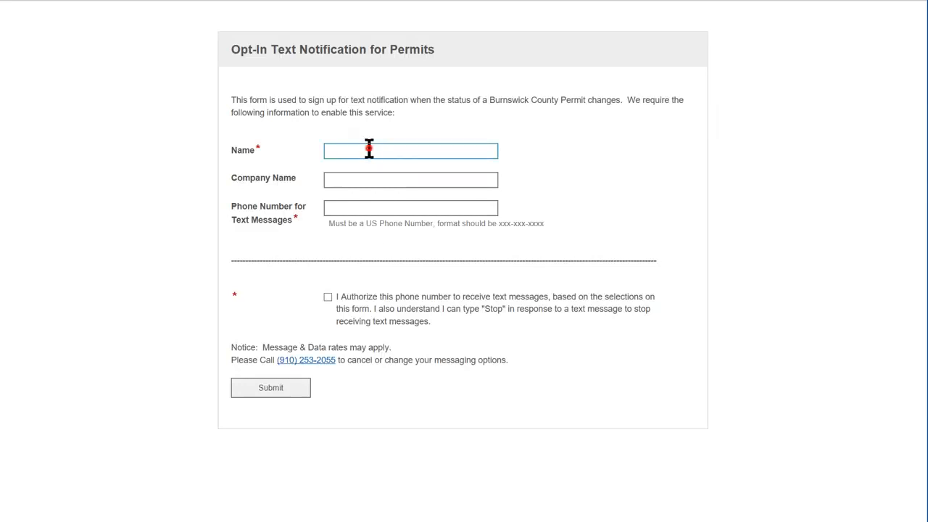
{"action": "type", "text": "User Name"}
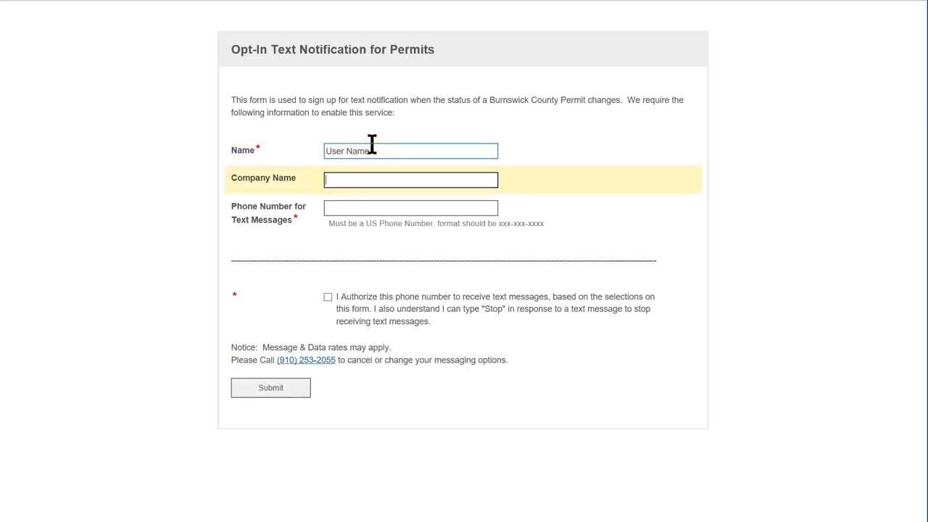
{"action": "type", "text": "abc inc"}
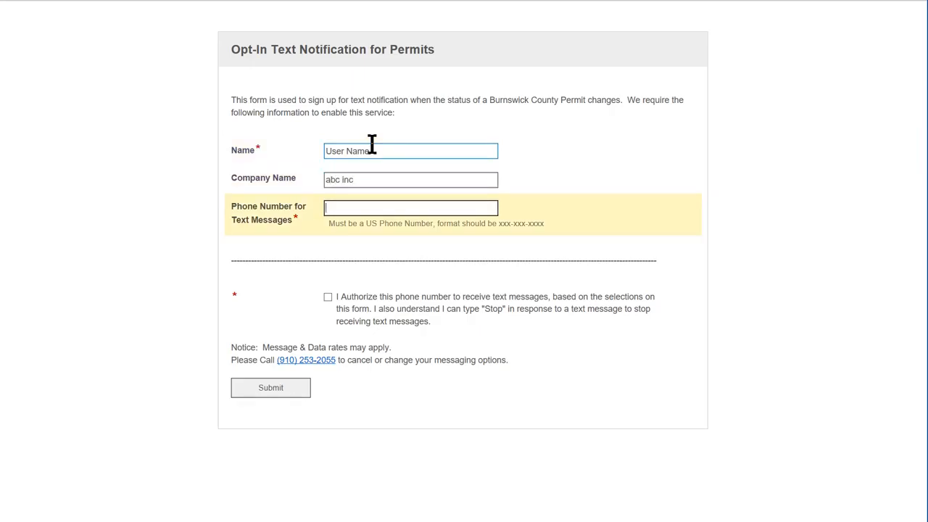
{"action": "type", "text": "33344455555"}
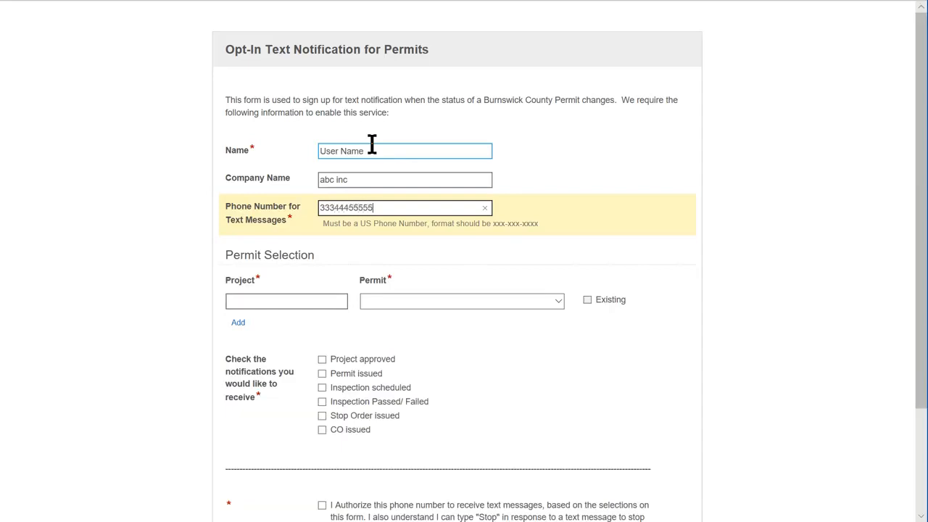
Step: Enter project 8470412 and subscribe to Project approved and Inspection scheduled notifications
{"action": "left_click", "coordinate": [286, 314]}
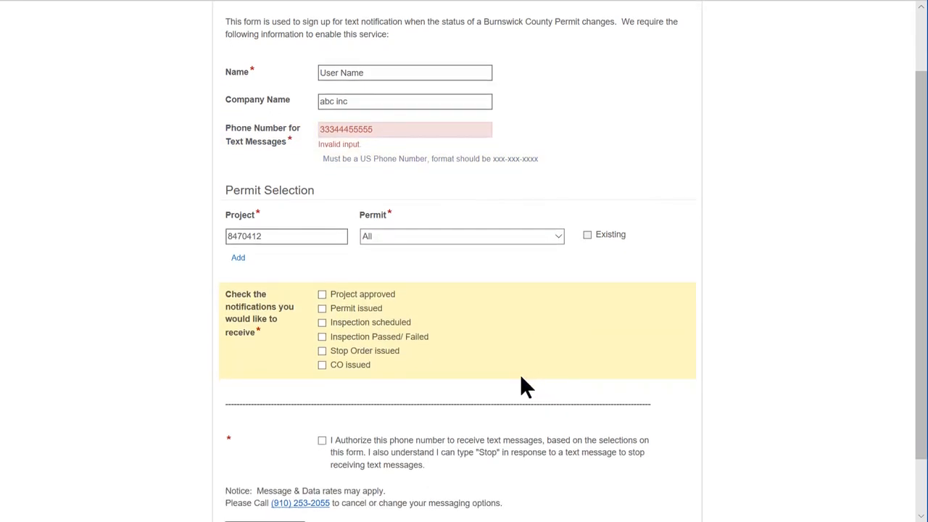
{"action": "left_click", "coordinate": [322, 294]}
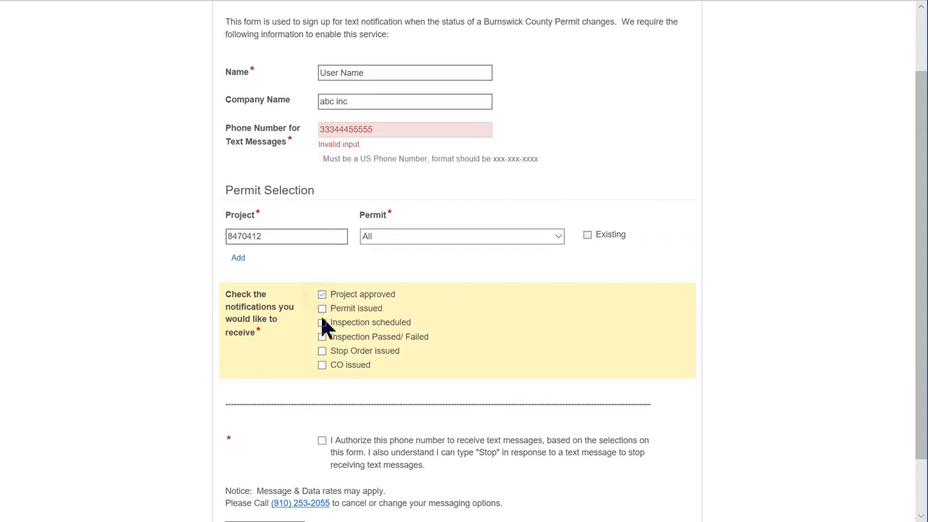
{"action": "left_click", "coordinate": [322, 322]}
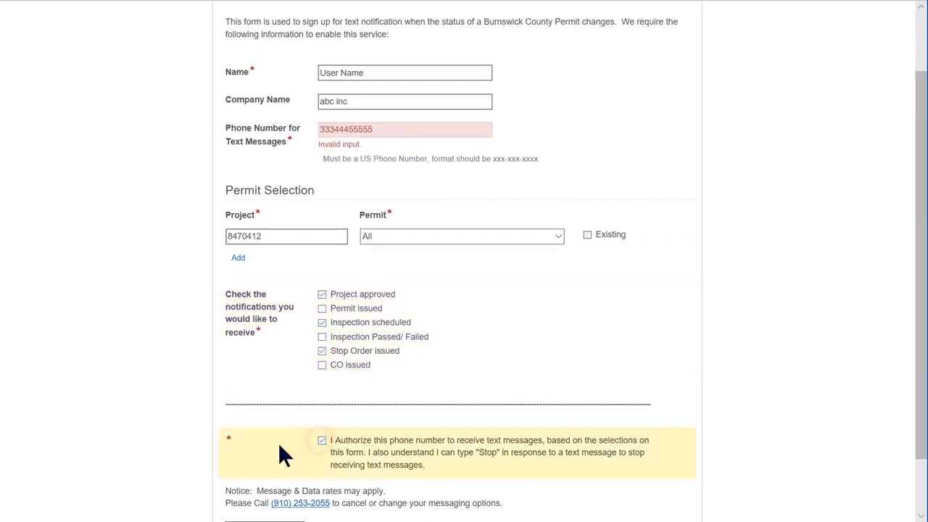
{"action": "scroll", "scroll_direction": "down", "scroll_amount": 3}
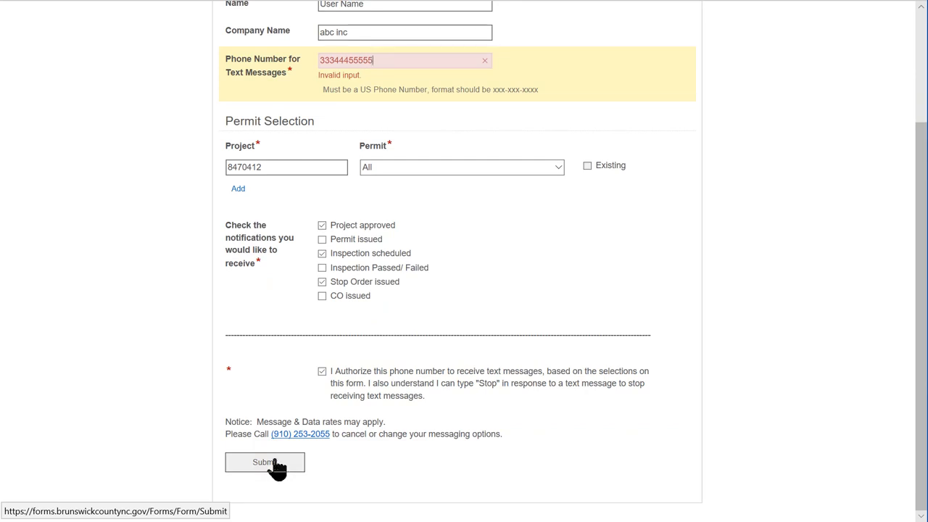
{"action": "left_click", "coordinate": [264, 461]}
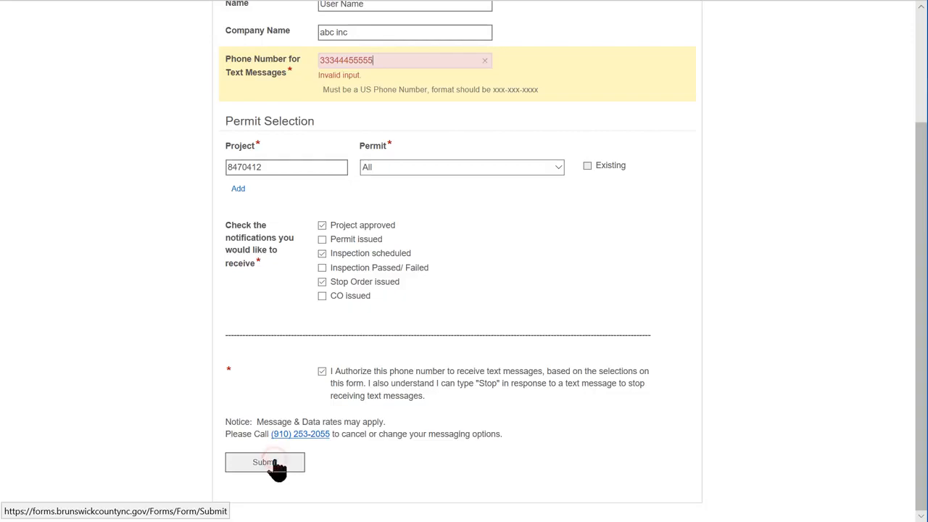
{"action": "mouse_move", "coordinate": [51, 83]}
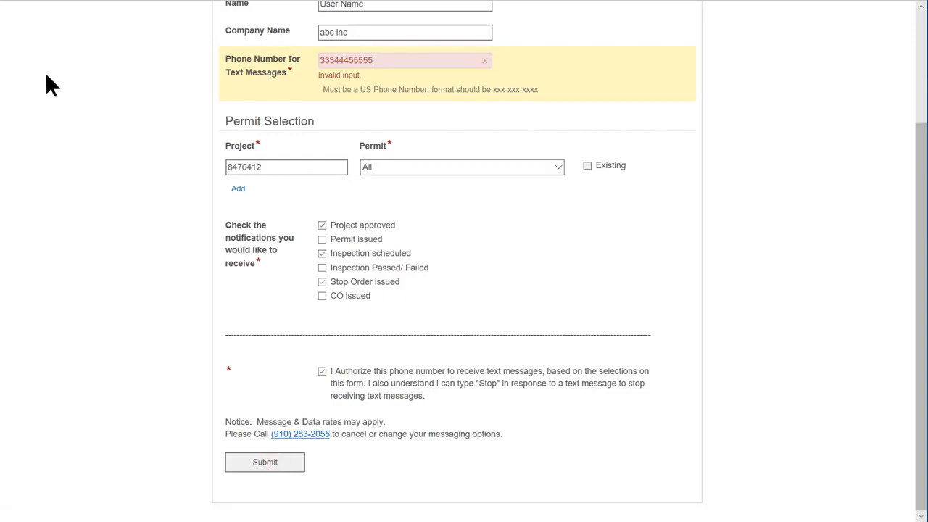